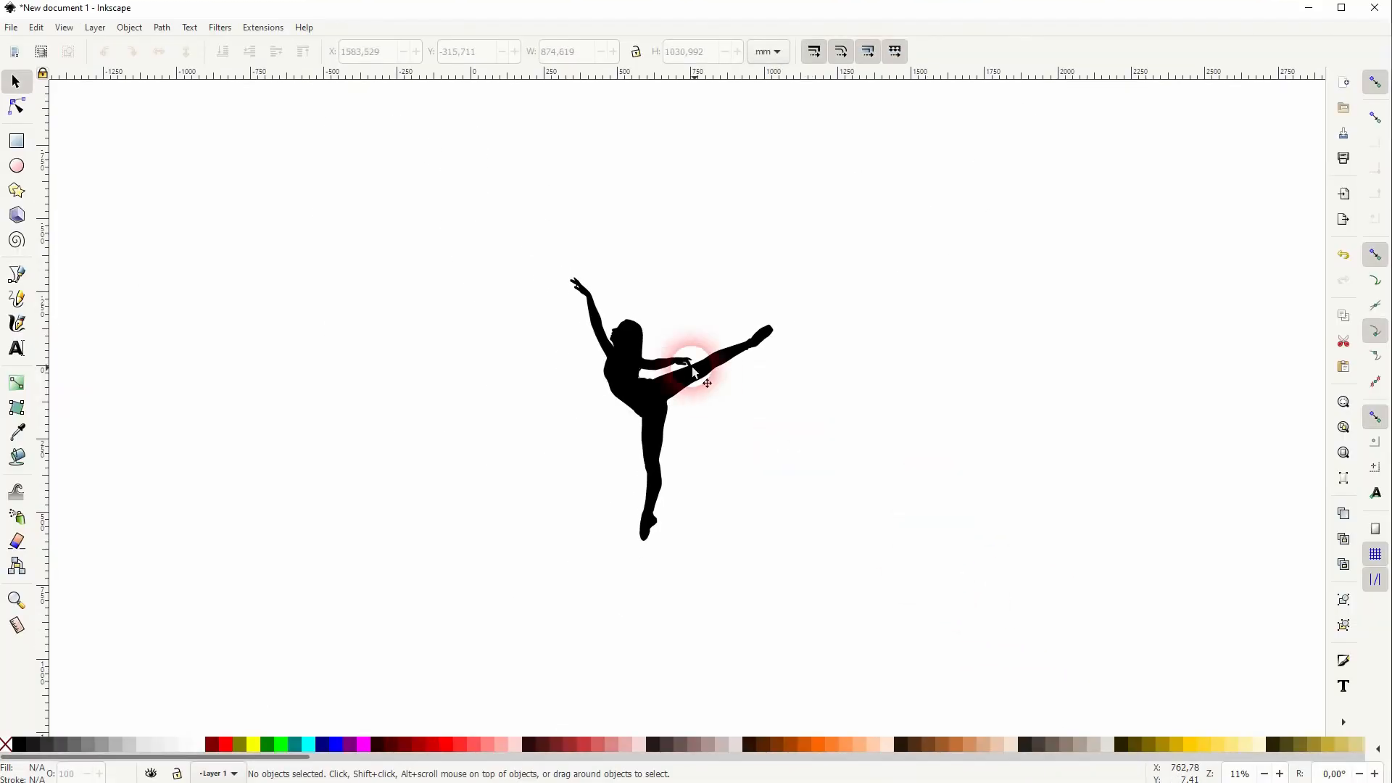
Draw a red-filled rectangle and lower it behind the black dancer silhouette
left_click(693, 373)
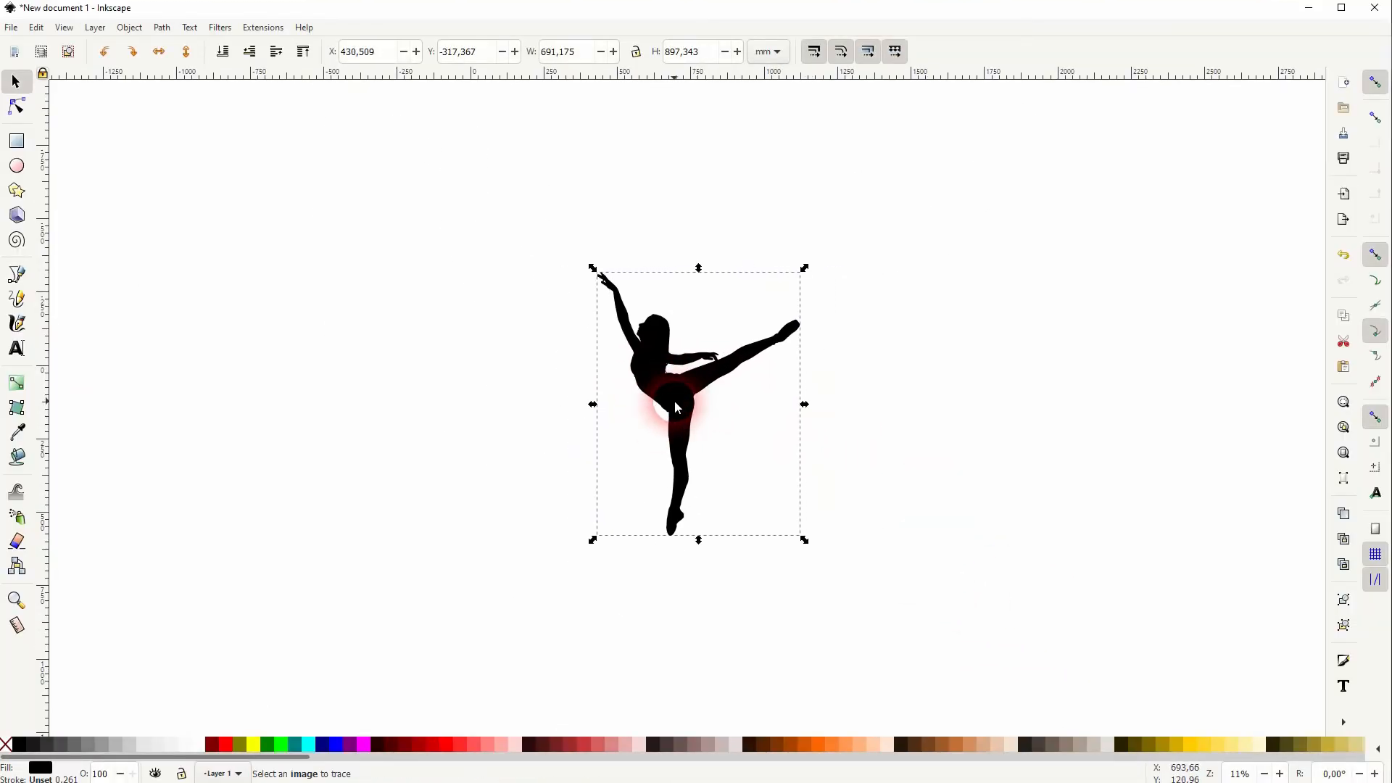
left_click(161, 26)
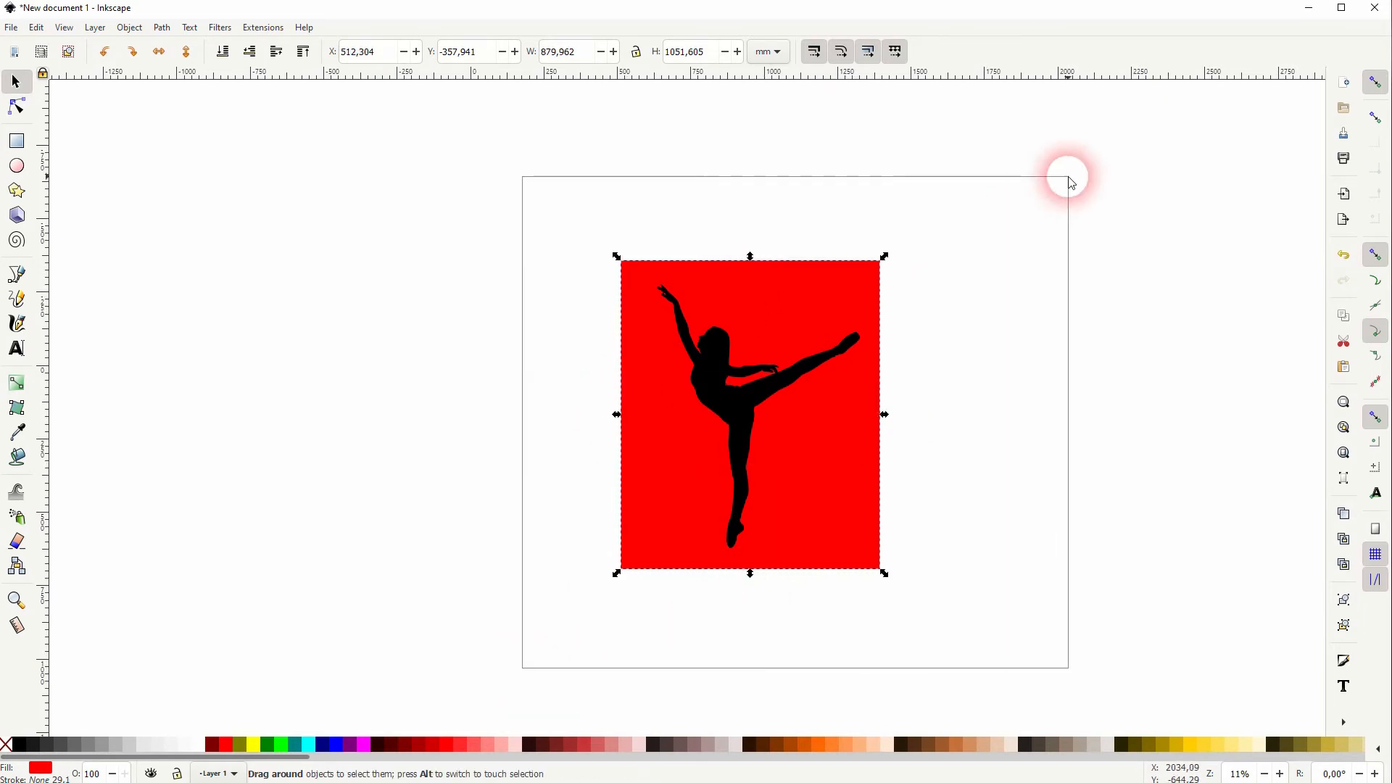
Subtract the dancer from the red rectangle with Path > Difference and duplicate the result
left_click(161, 26)
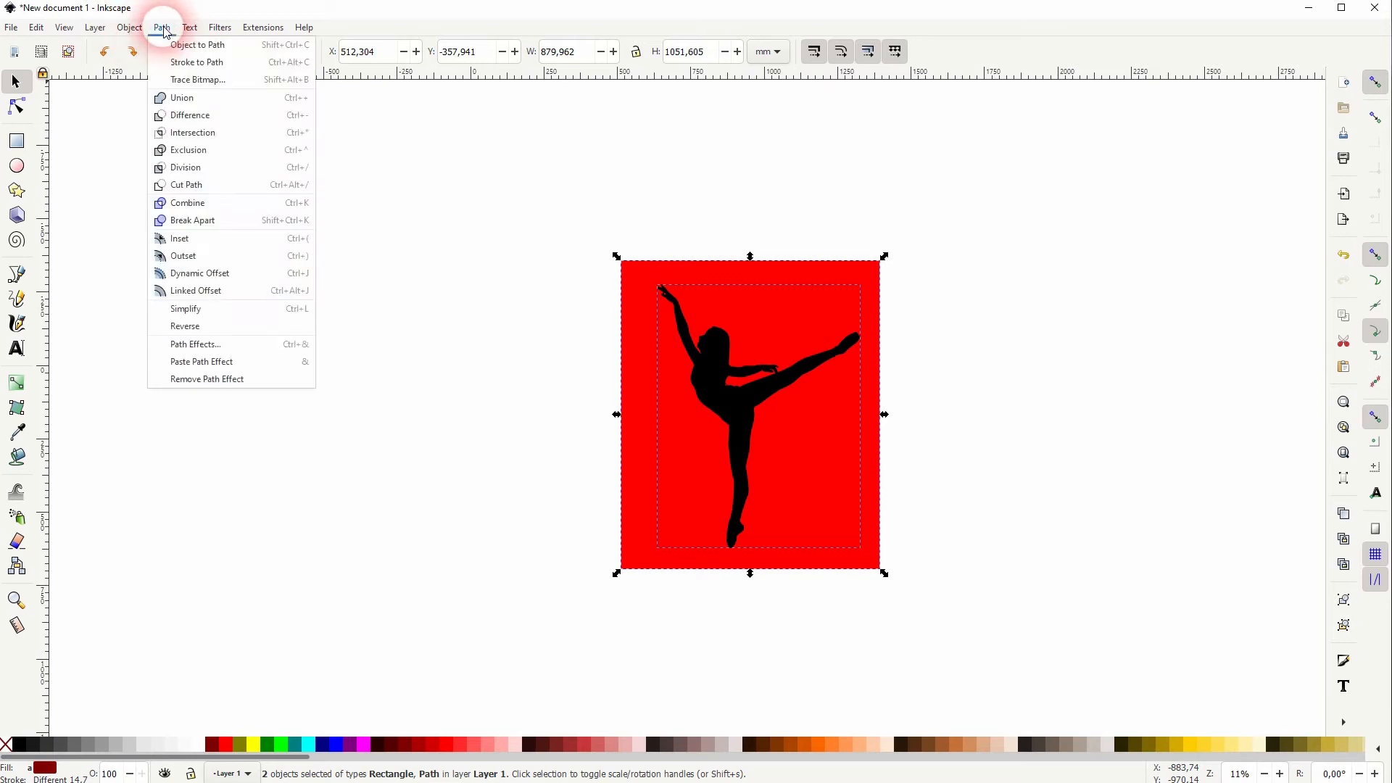
mouse_move(189, 116)
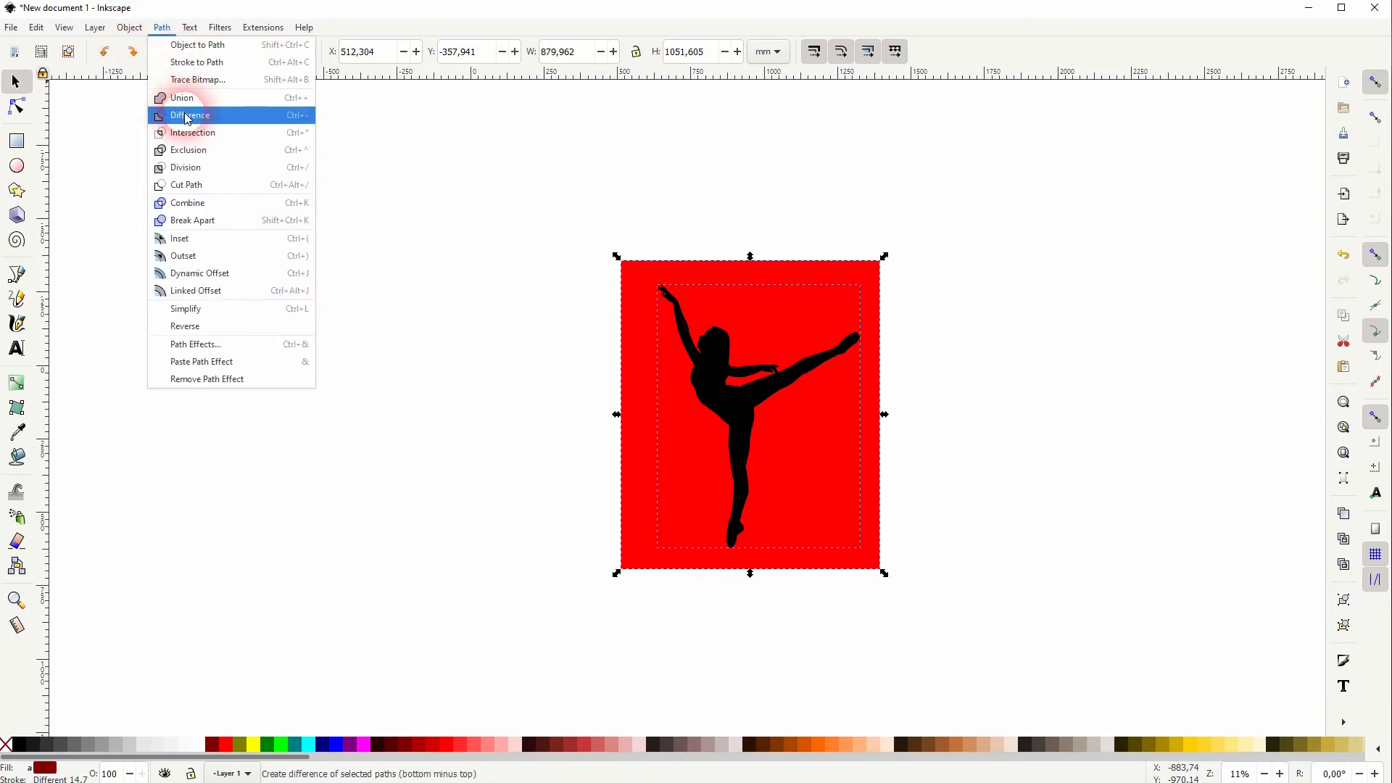
left_click(190, 116)
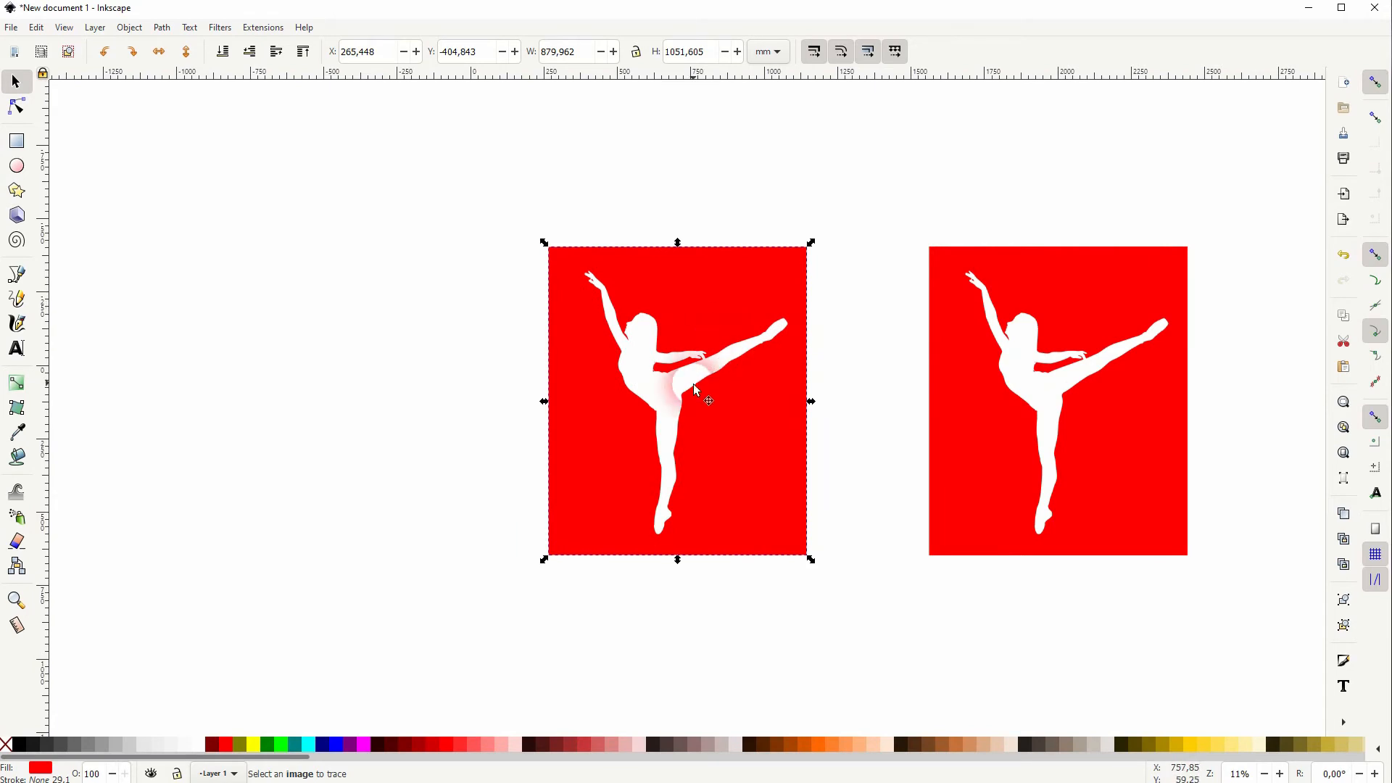
mouse_move(16, 141)
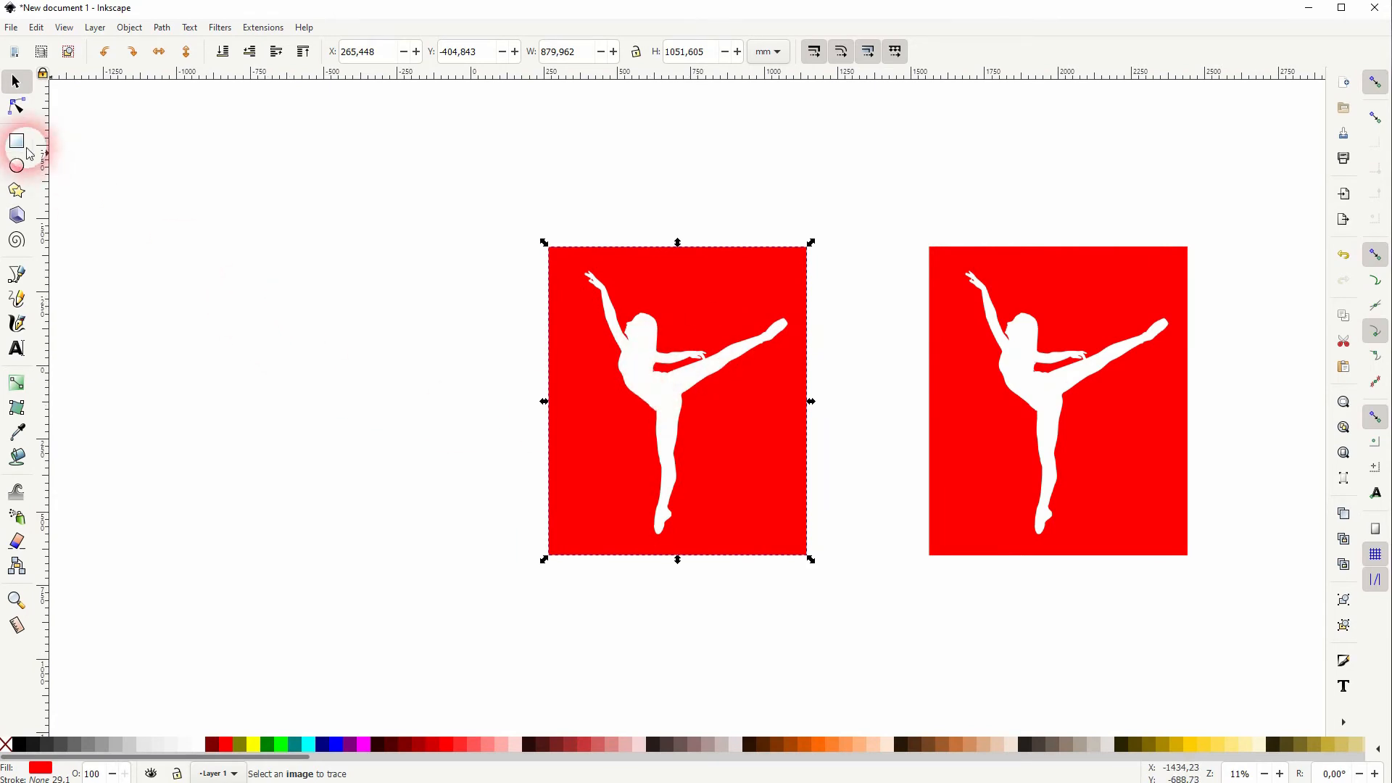
Draw a cyan rectangle behind the left cutout so its dancer hole shows cyan
left_click(16, 141)
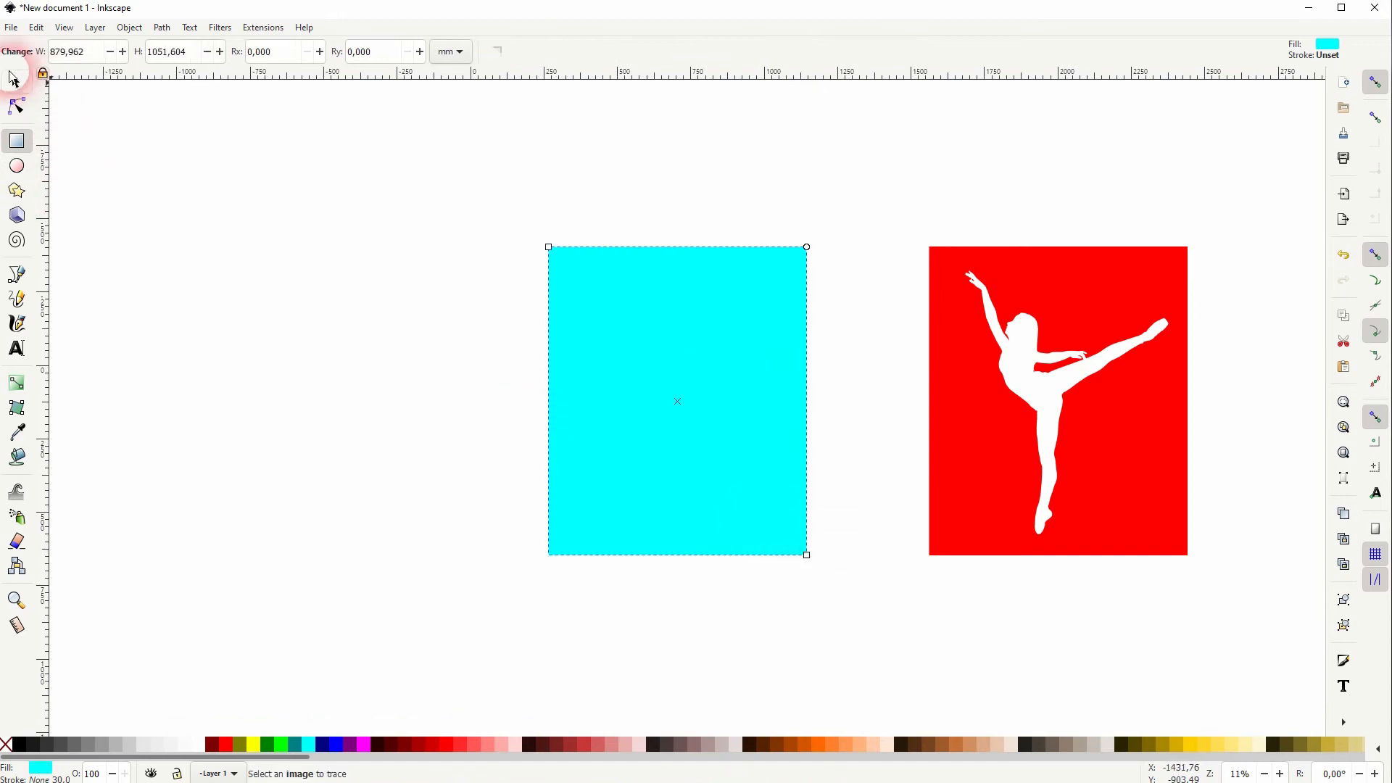
left_click(15, 82)
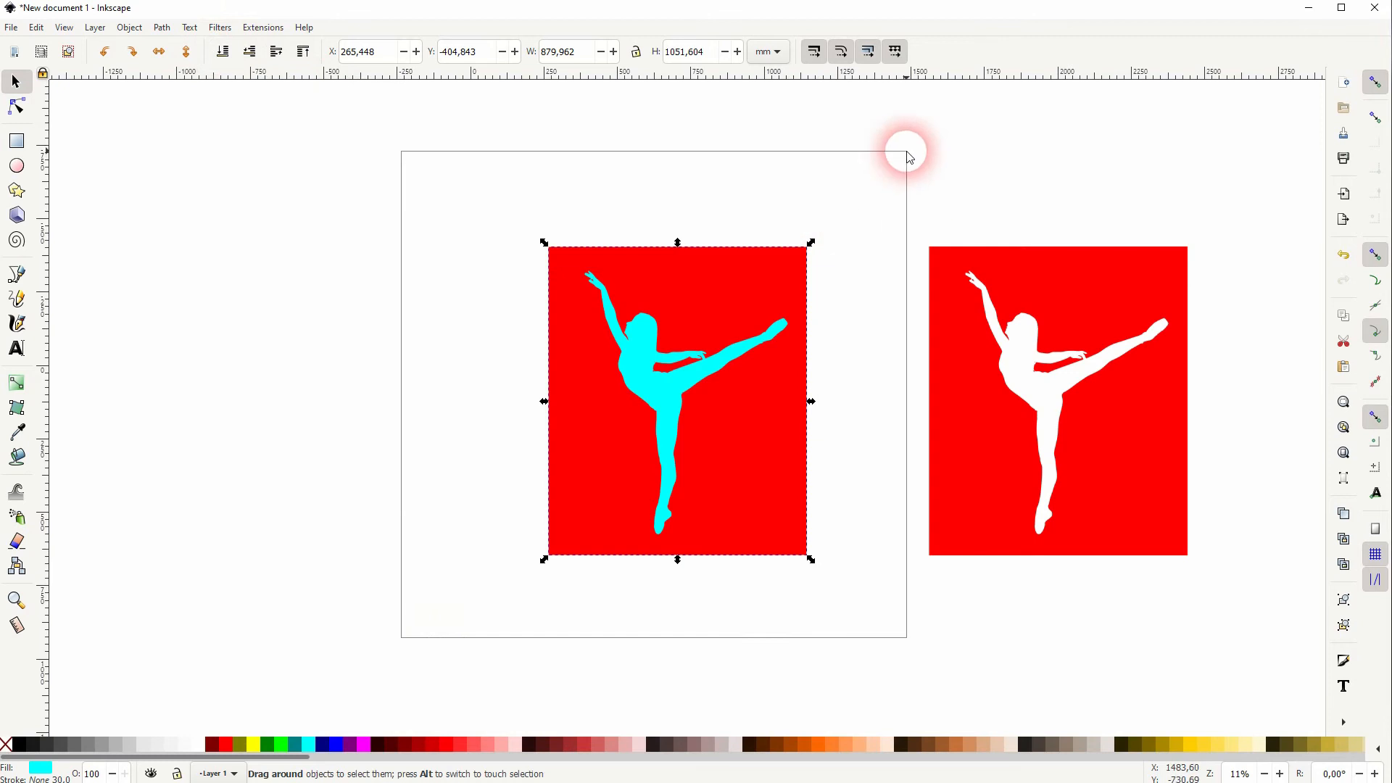
Apply Path > Division to free a standalone cyan dancer silhouette and select it
left_click(161, 26)
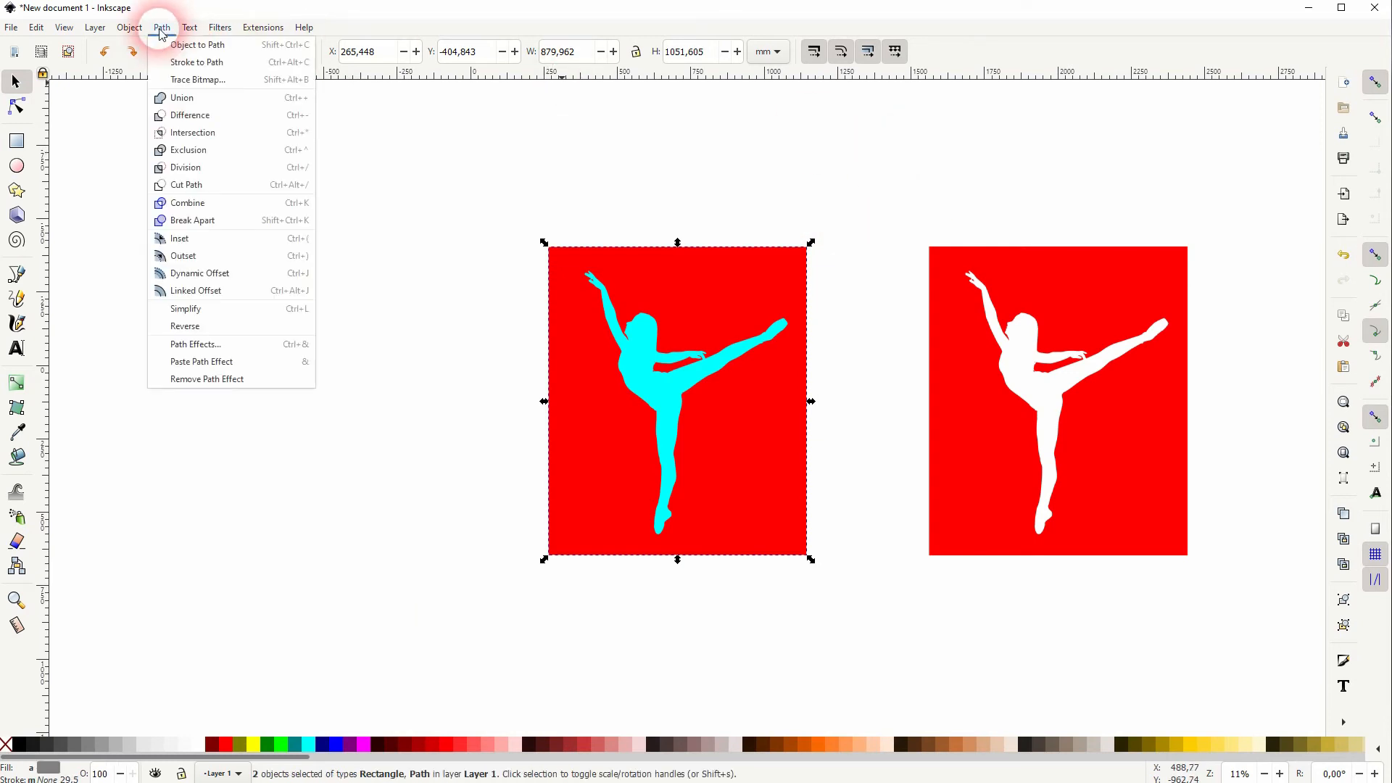
mouse_move(184, 167)
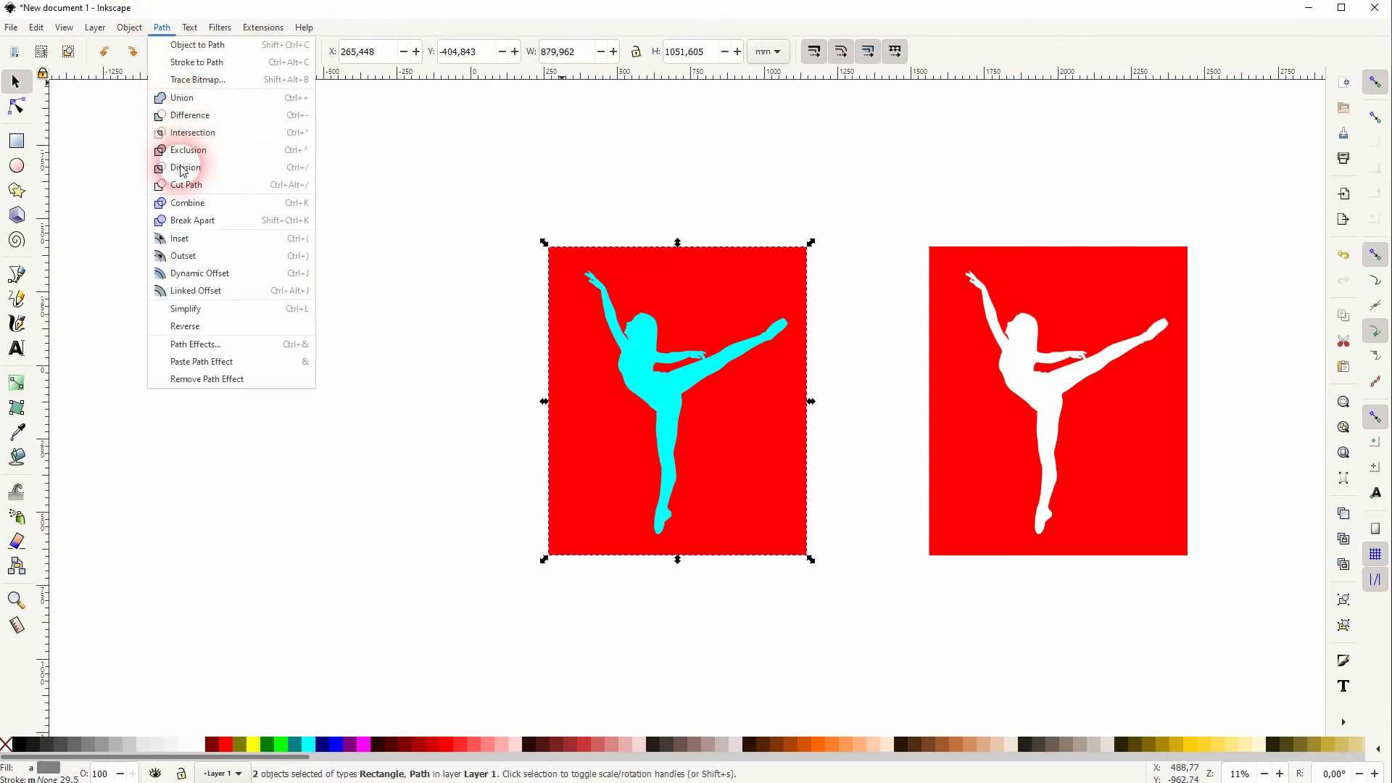
left_click(184, 166)
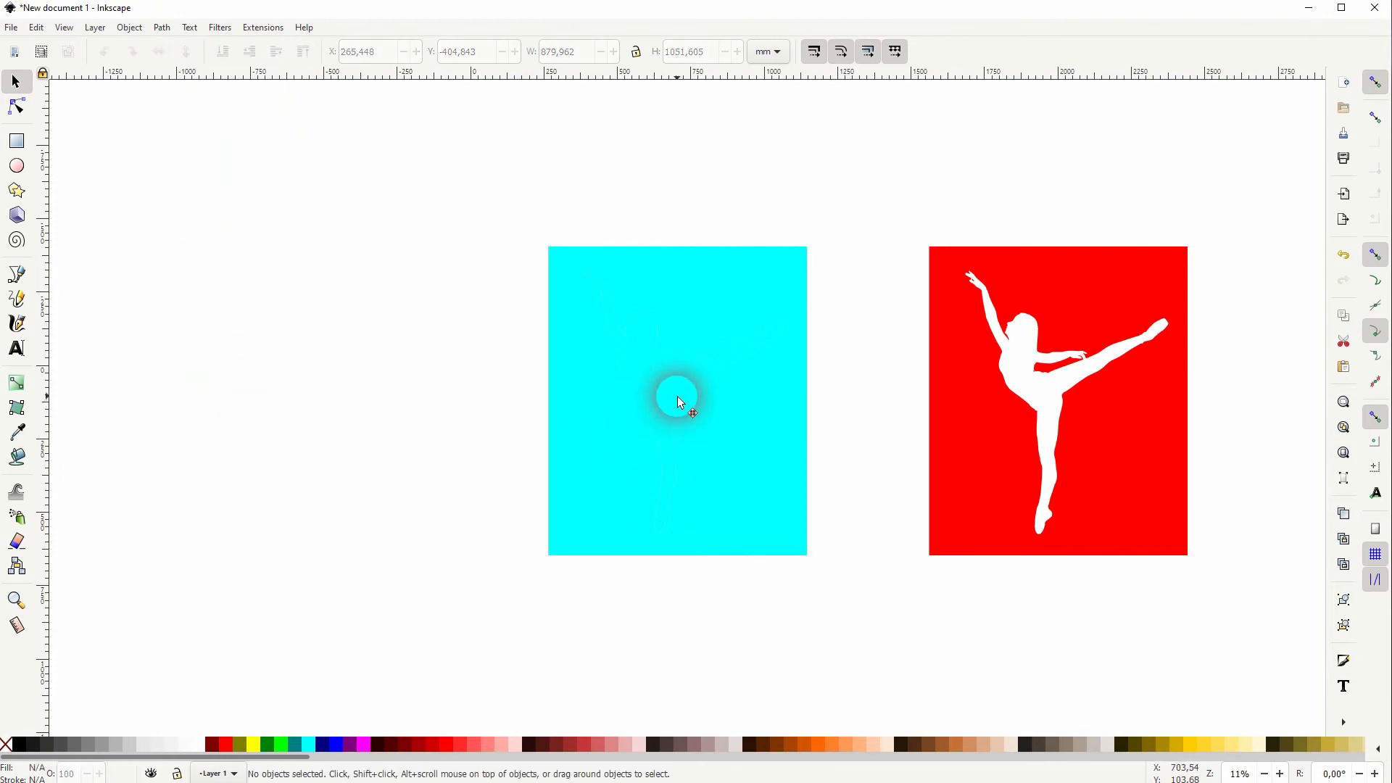
left_click(677, 401)
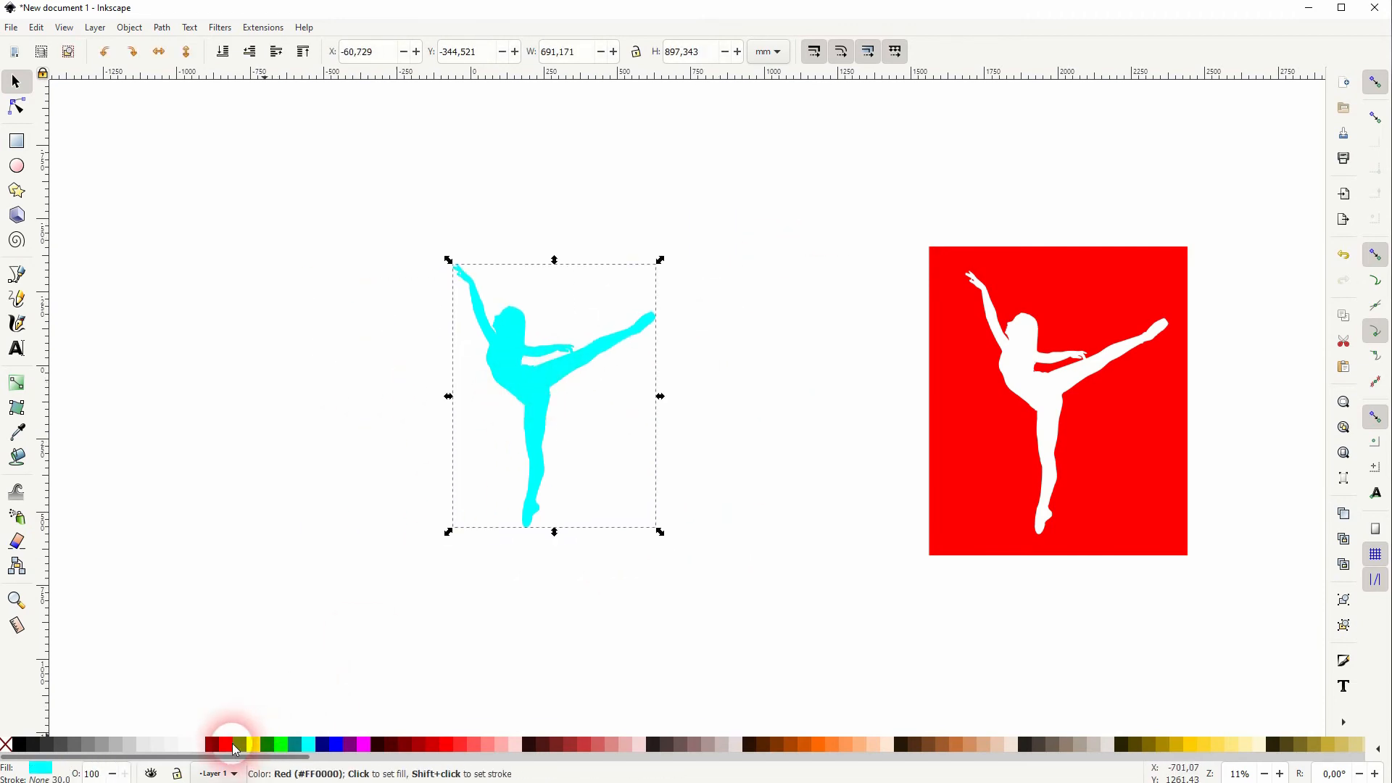
Fill the freed dancer silhouette red and deselect to view it beside the cutout rectangle
left_click(231, 744)
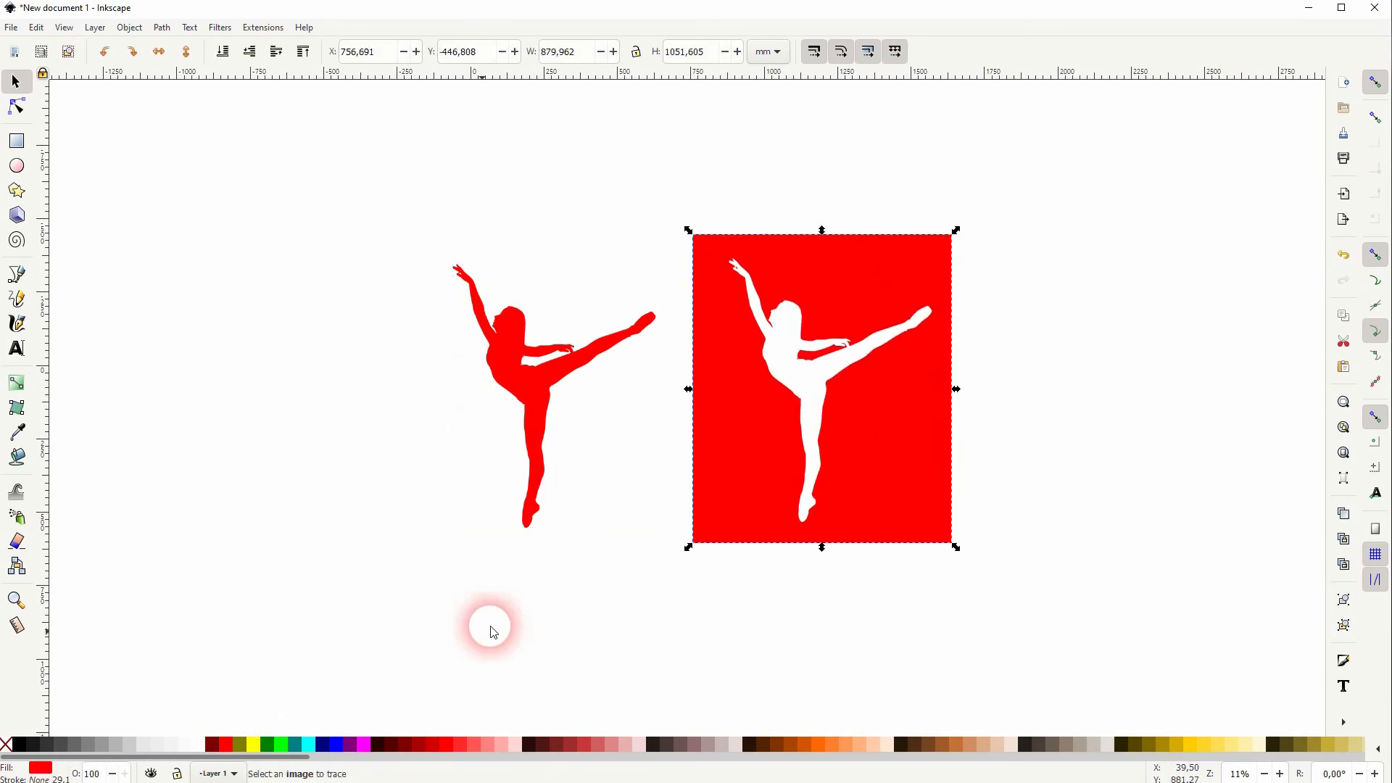
left_click(487, 632)
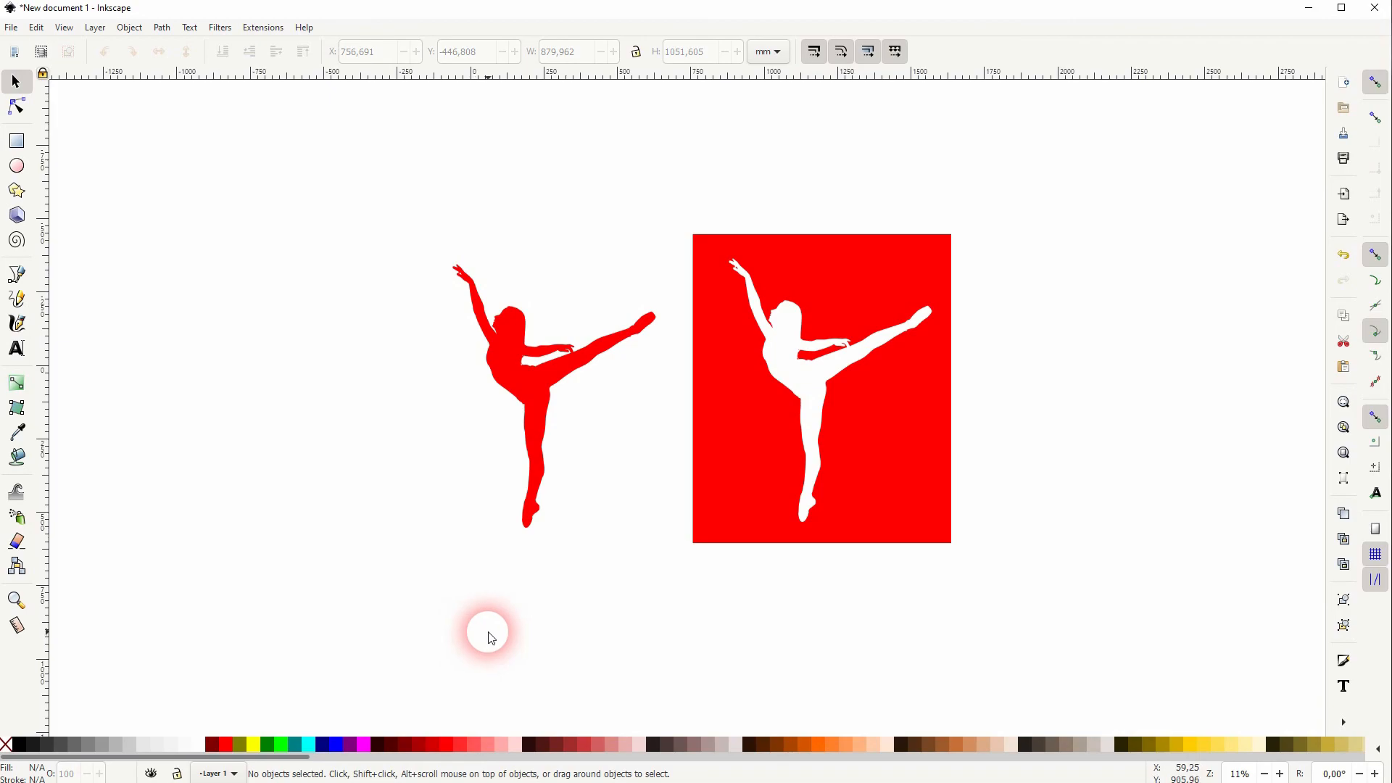